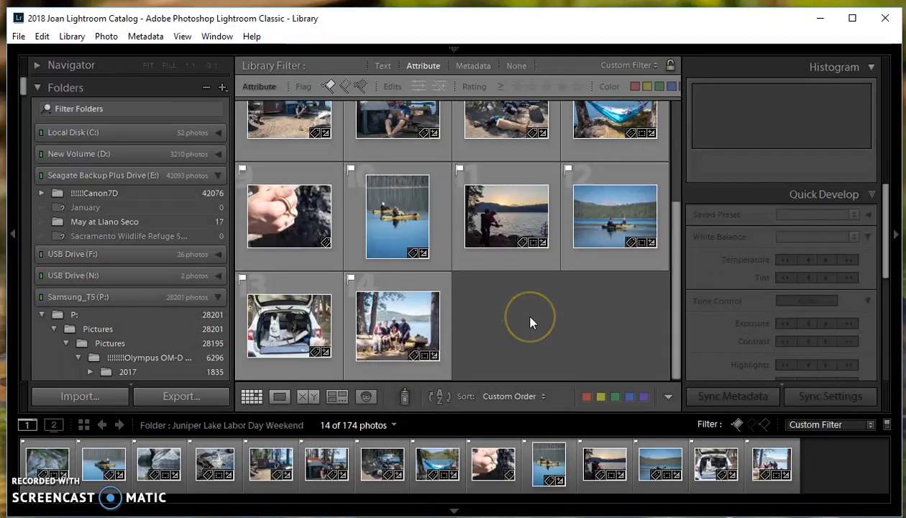
pyautogui.moveTo(532, 323)
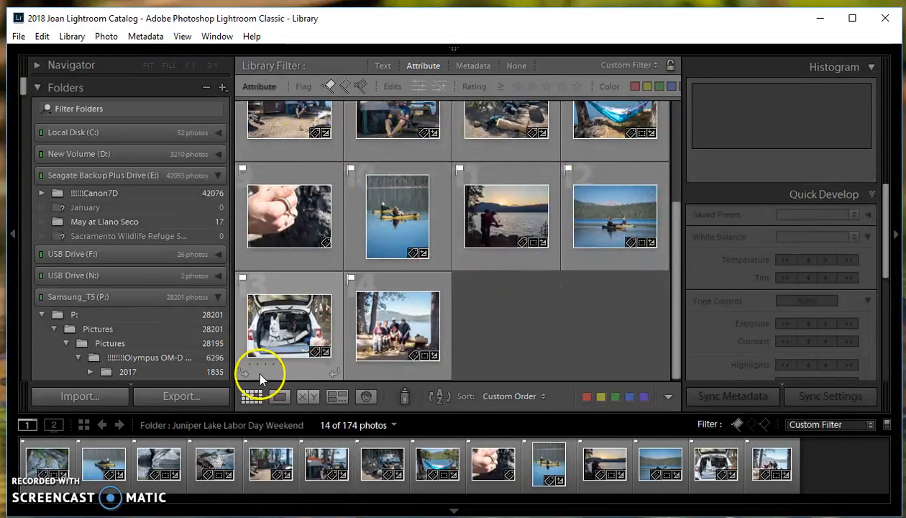
pyautogui.moveTo(251, 396)
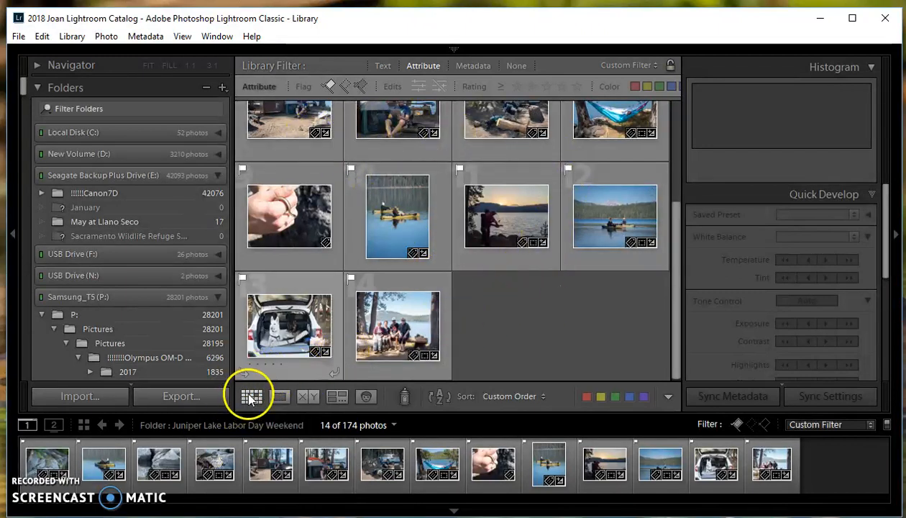
pyautogui.moveTo(403, 320)
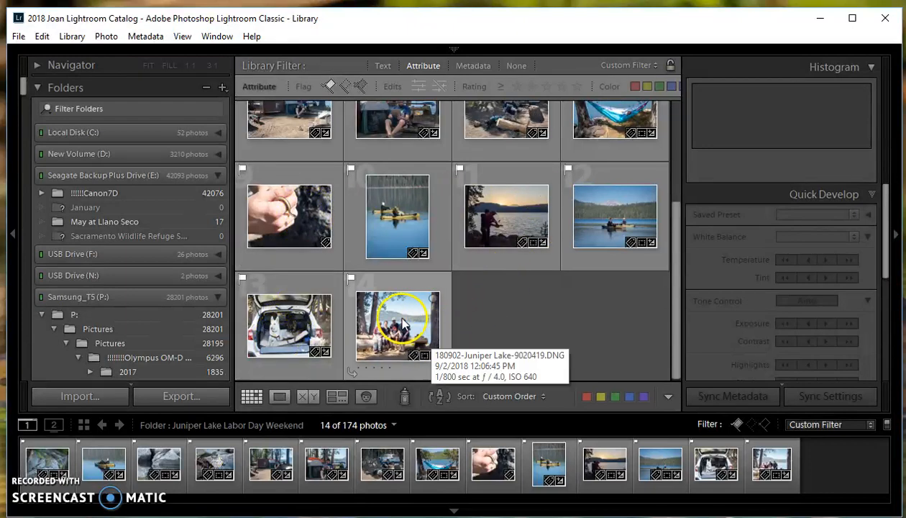
# Select one flagged photo in the grid, then select all 14 Juniper Lake photos.
pyautogui.click(397, 325)
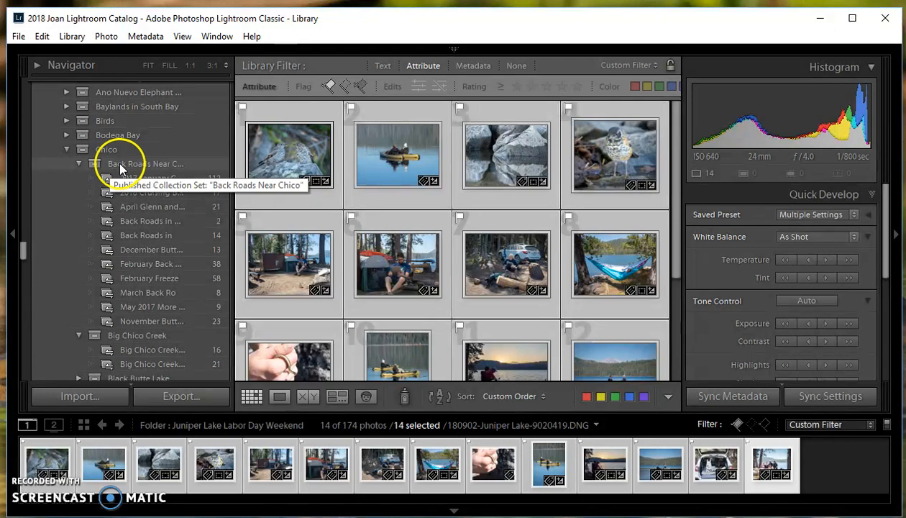
pyautogui.moveTo(117, 249)
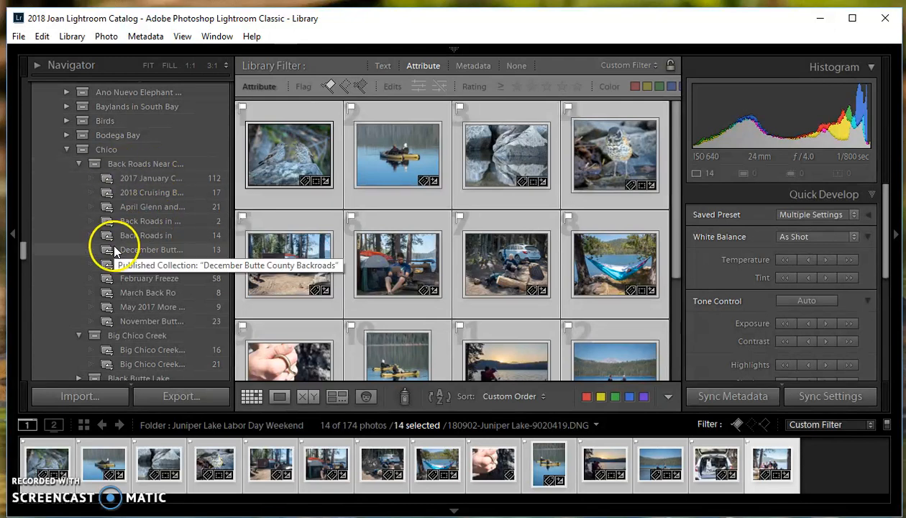
pyautogui.moveTo(108, 167)
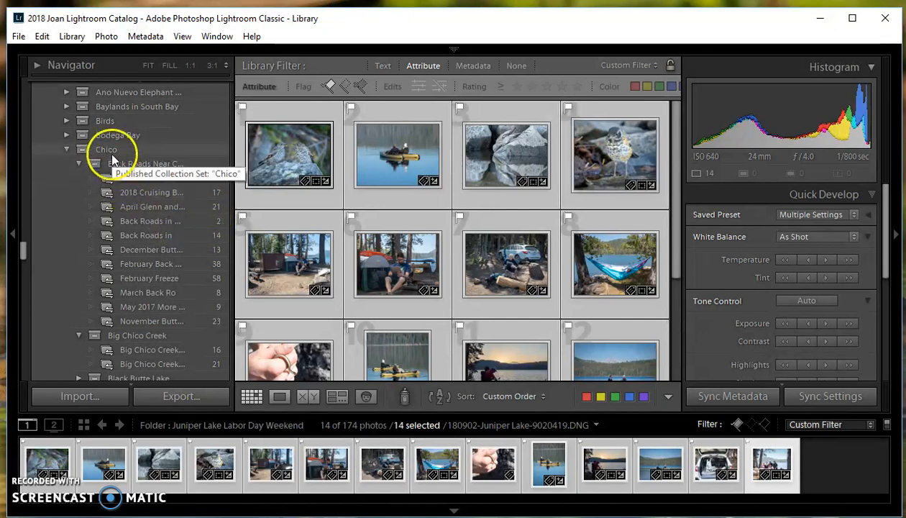
# Open the Chico published collection set under SmugMug in Publish Services.
pyautogui.click(106, 149)
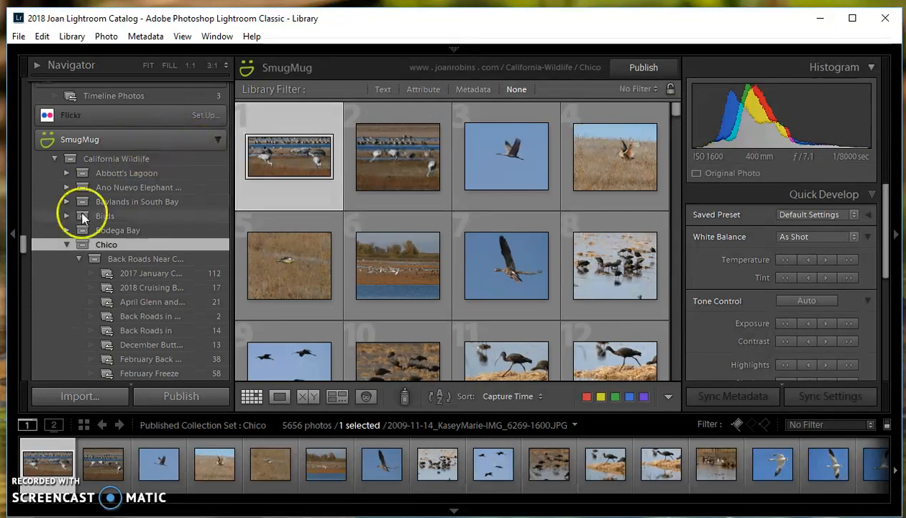
# Create gallery 'Juniper Lake' under Chico with Original maximum display size and downloads allowed.
pyautogui.rightClick(107, 244)
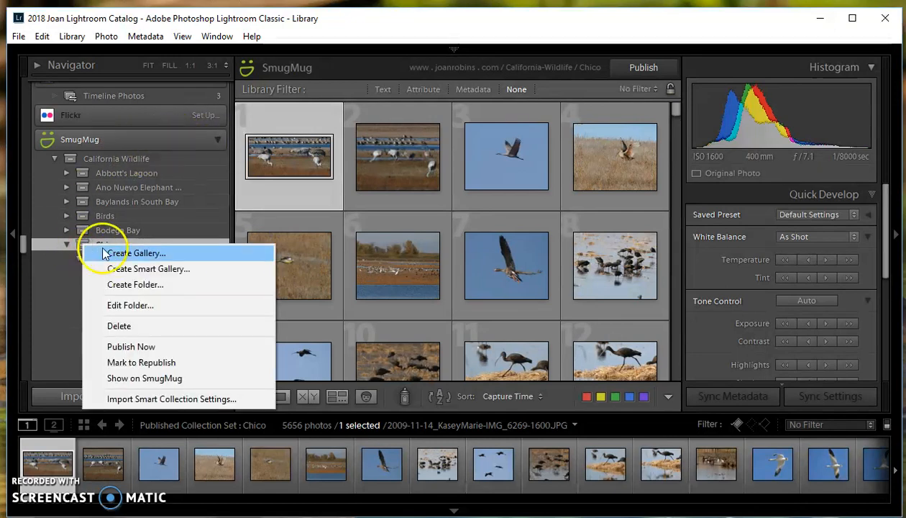
pyautogui.click(136, 252)
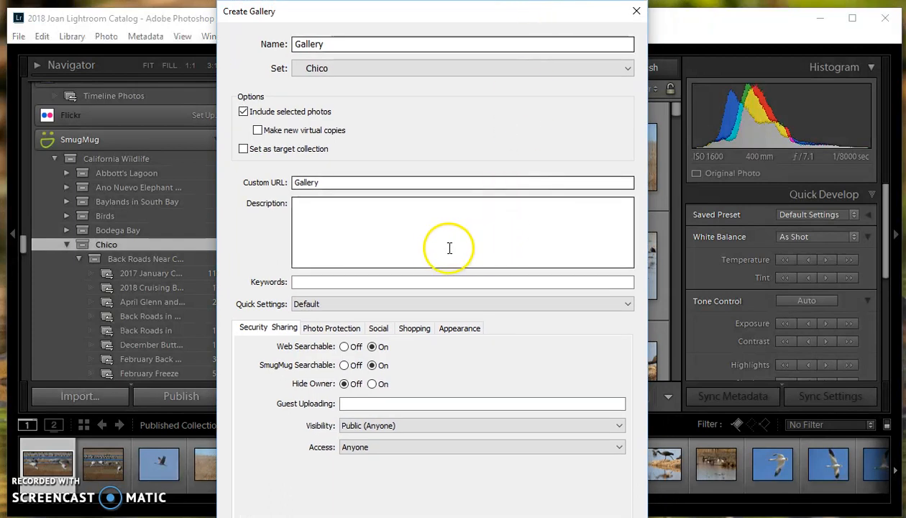
pyautogui.moveTo(350, 194)
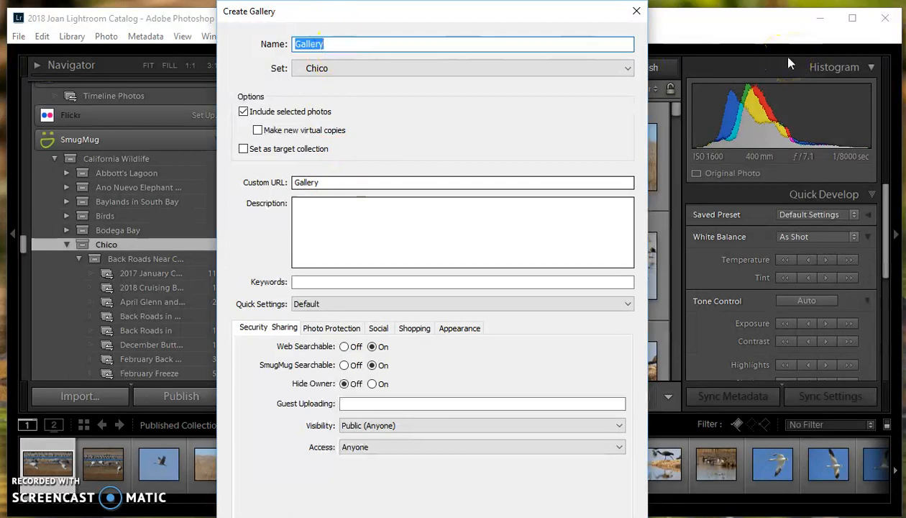
pyautogui.write('Juniper Lake')
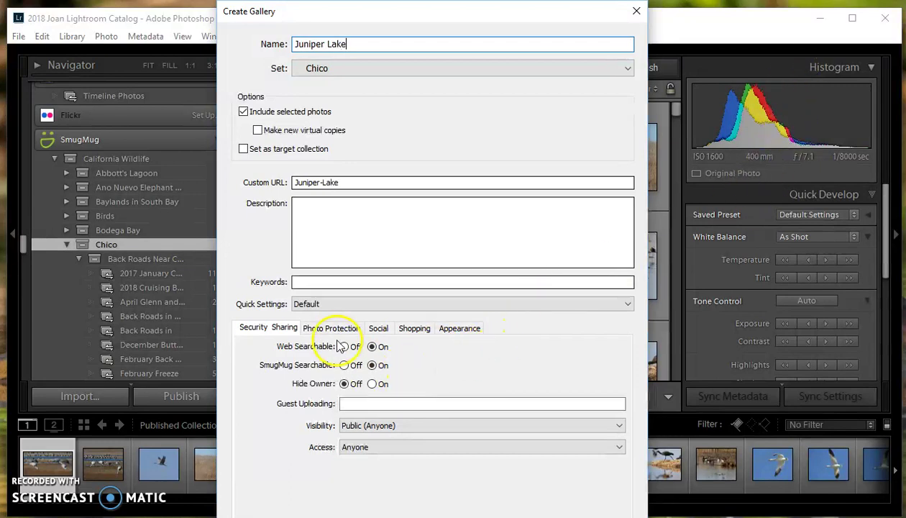
pyautogui.click(332, 328)
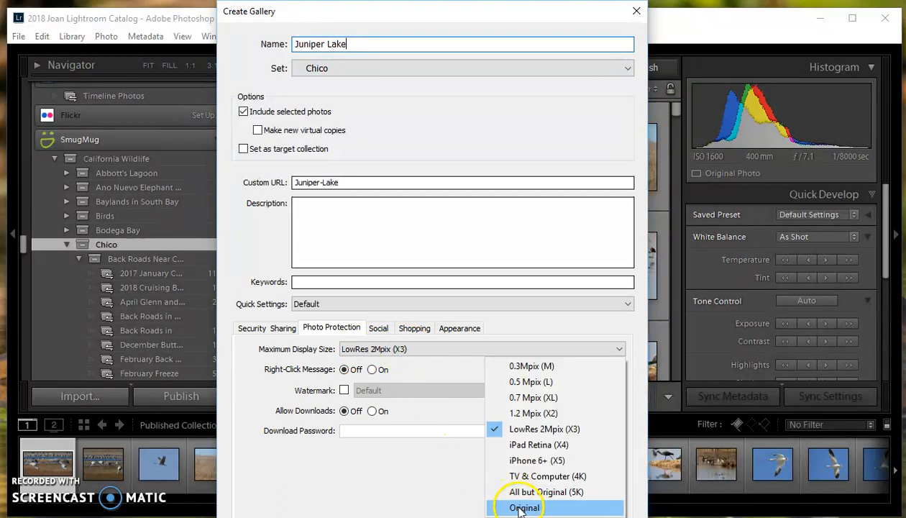
pyautogui.click(537, 508)
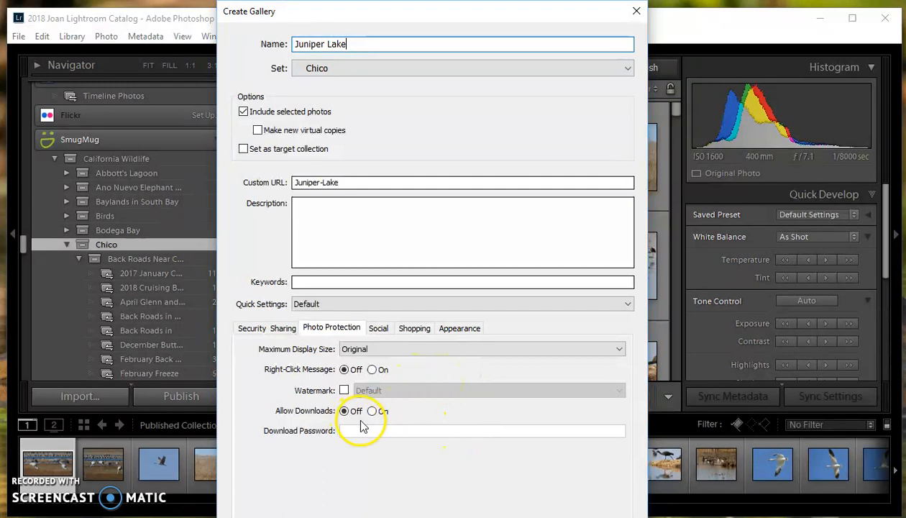
pyautogui.click(372, 410)
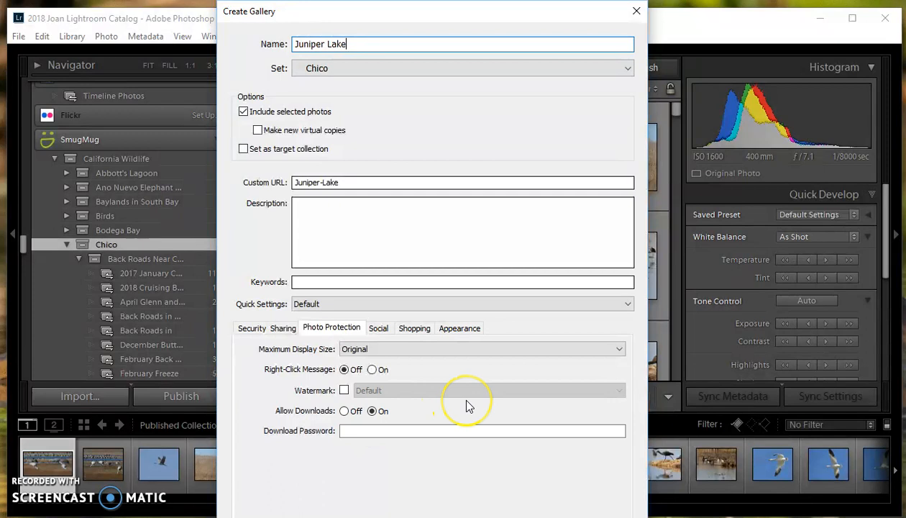
pyautogui.click(523, 431)
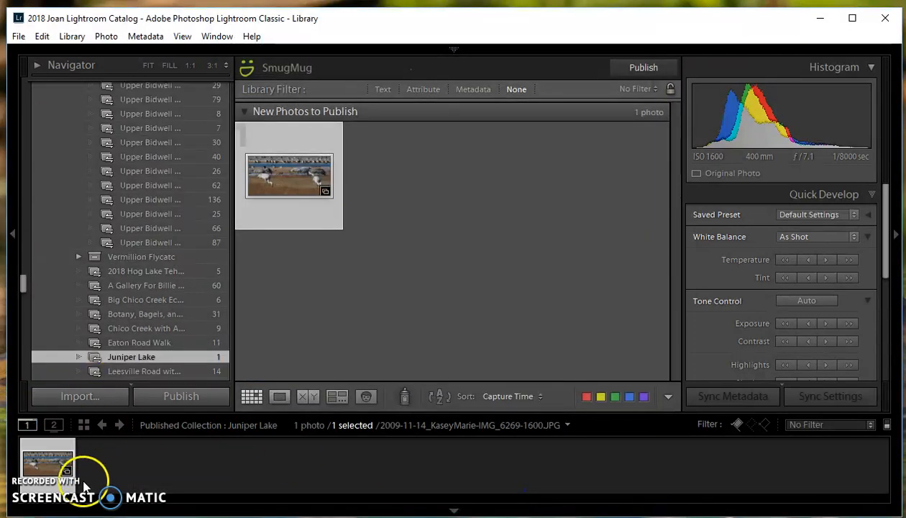
pyautogui.moveTo(287, 189)
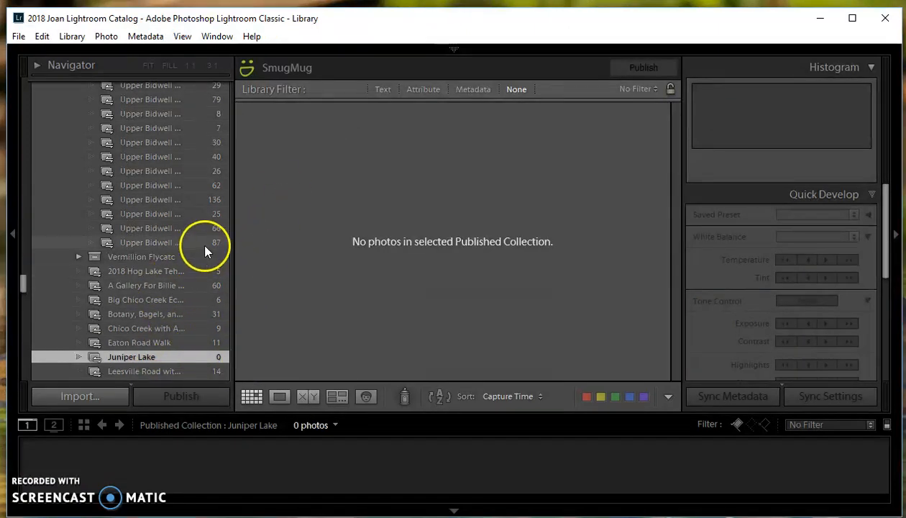
# Scroll the Folders panel down to the 2018 folders, including Juniper Lake.
pyautogui.scroll(-3)
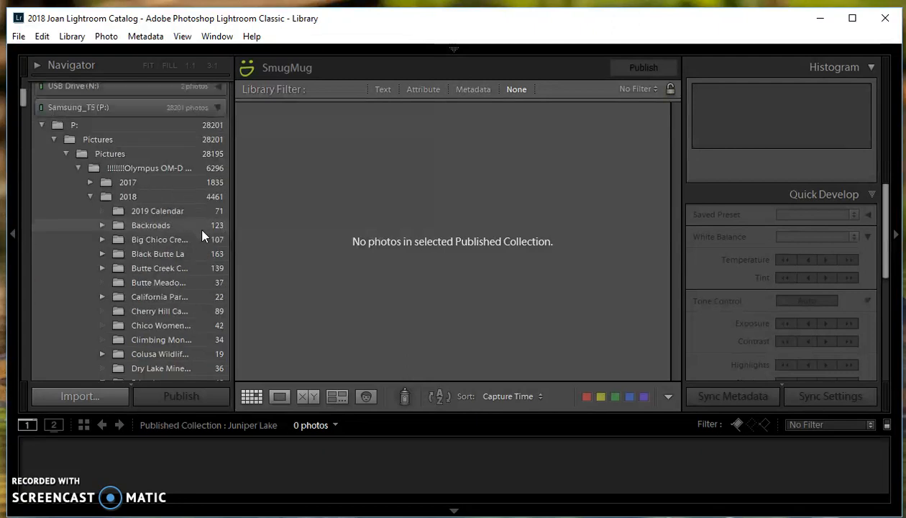
pyautogui.scroll(-3)
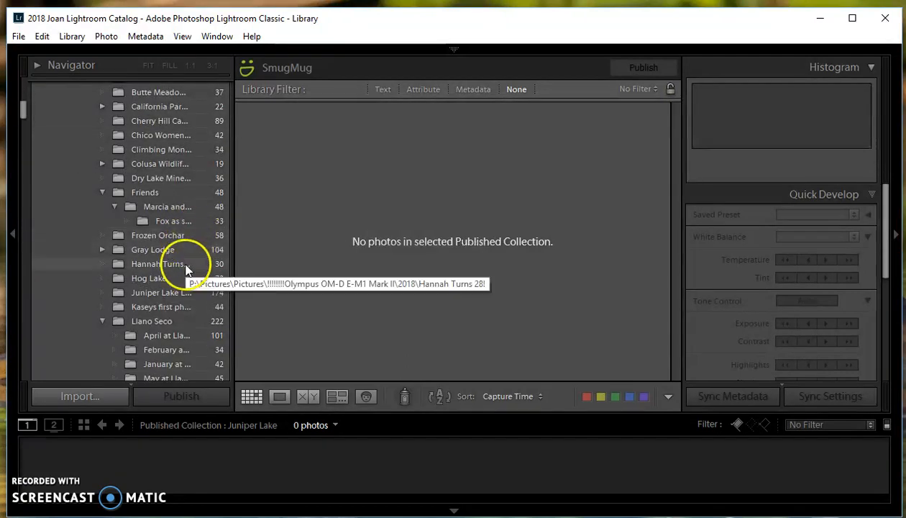
pyautogui.moveTo(171, 292)
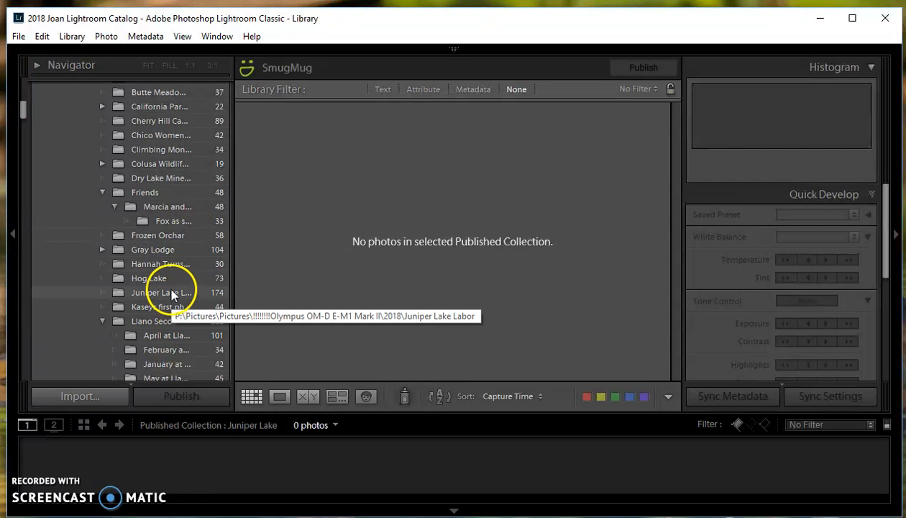
# Open the Juniper Lake Labor Day Weekend folder and show its attribute filters.
pyautogui.click(161, 292)
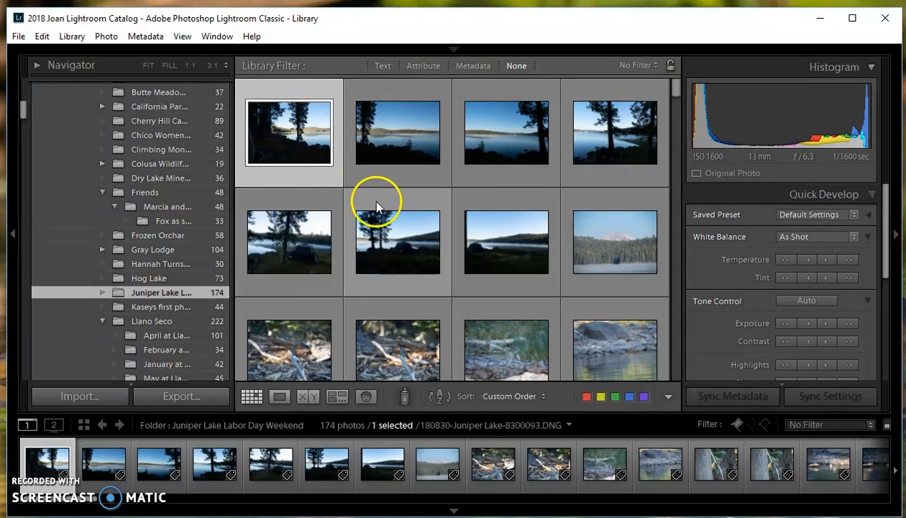
pyautogui.scroll(-3)
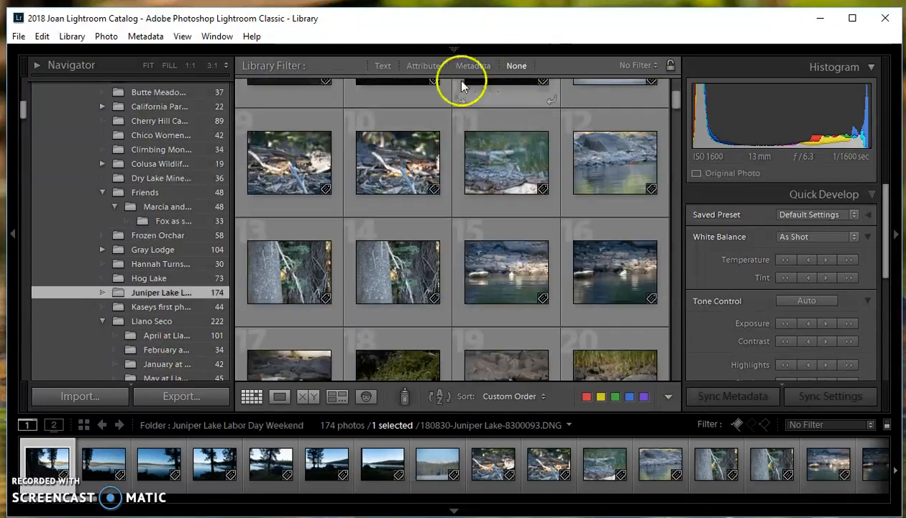
pyautogui.click(423, 66)
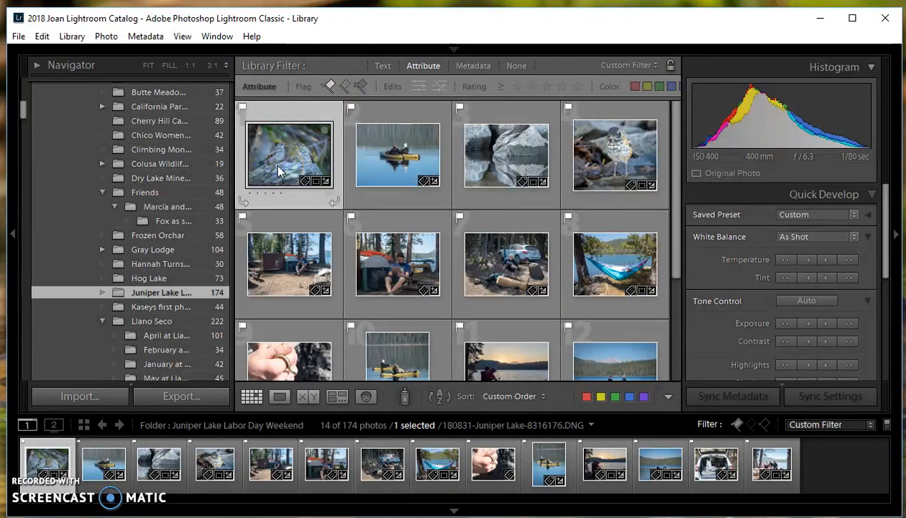
# Collapse the Back Roads Near Chico set and scroll to the empty Juniper Lake gallery.
pyautogui.scroll(-3)
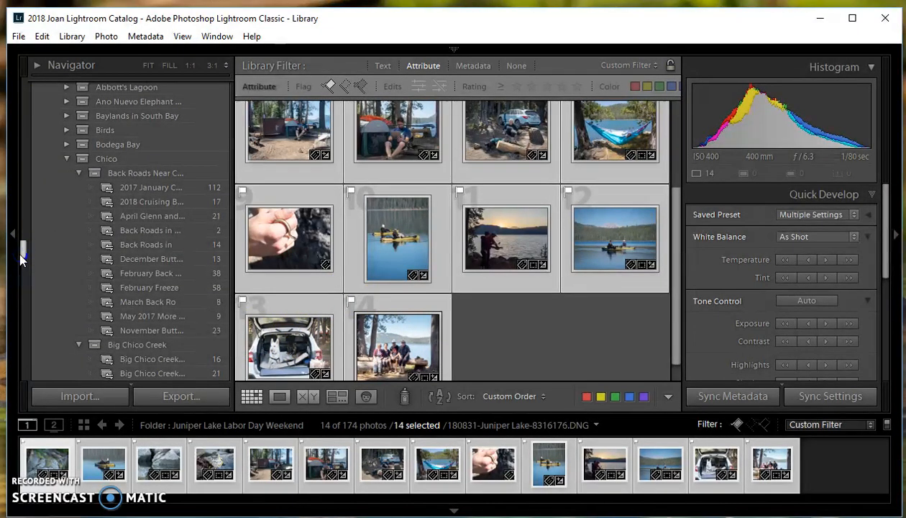
pyautogui.moveTo(90, 170)
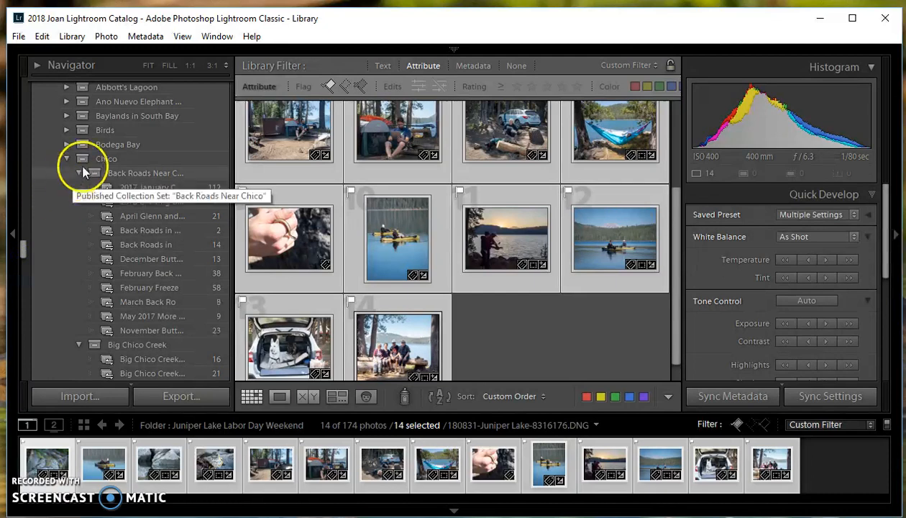
pyautogui.click(81, 173)
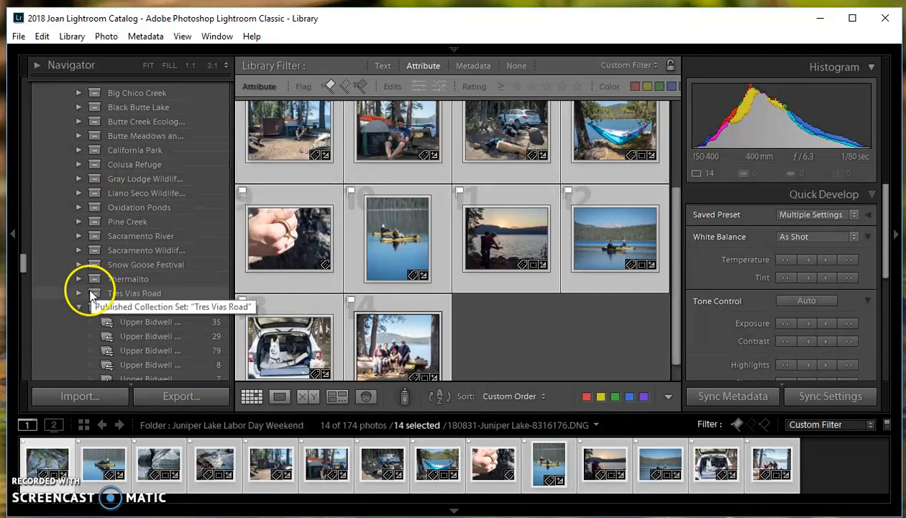
pyautogui.scroll(-3)
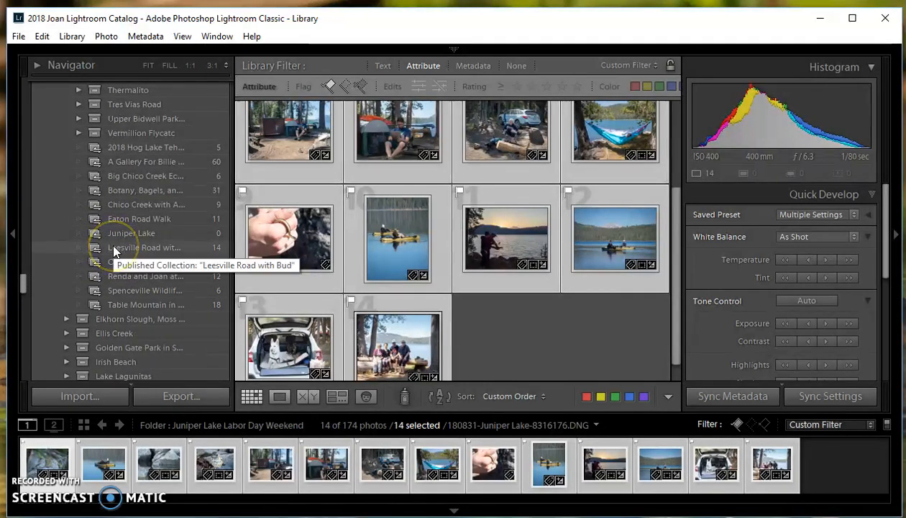
pyautogui.moveTo(141, 264)
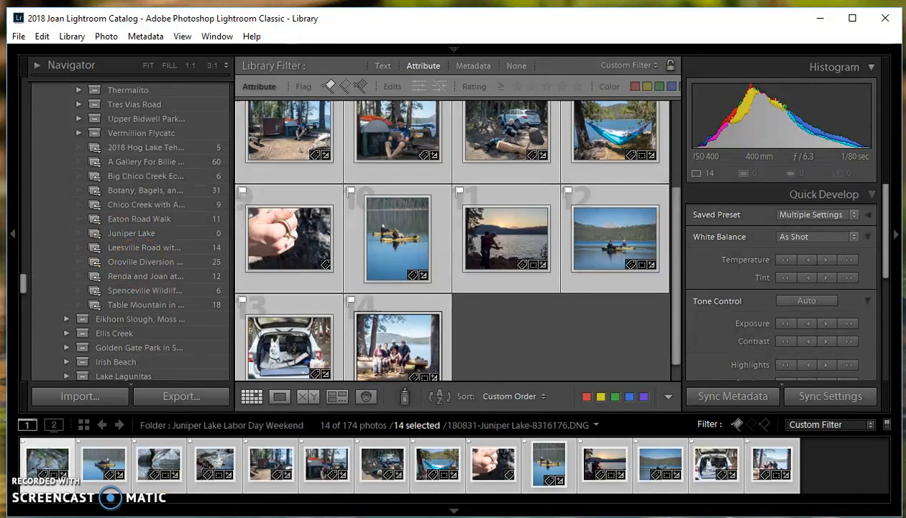
# Confirm the Juniper Lake gallery is empty, then show all 174 Juniper Lake folder photos.
pyautogui.click(131, 233)
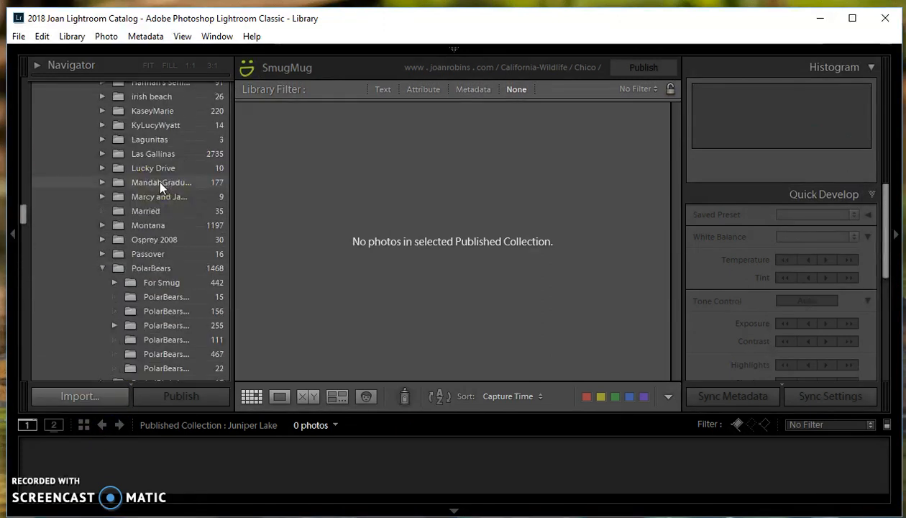
pyautogui.scroll(-3)
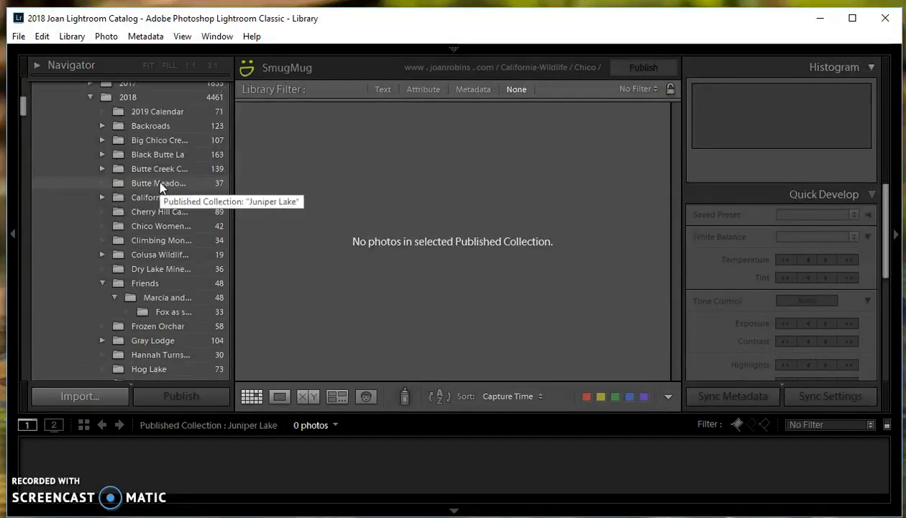
pyautogui.scroll(-3)
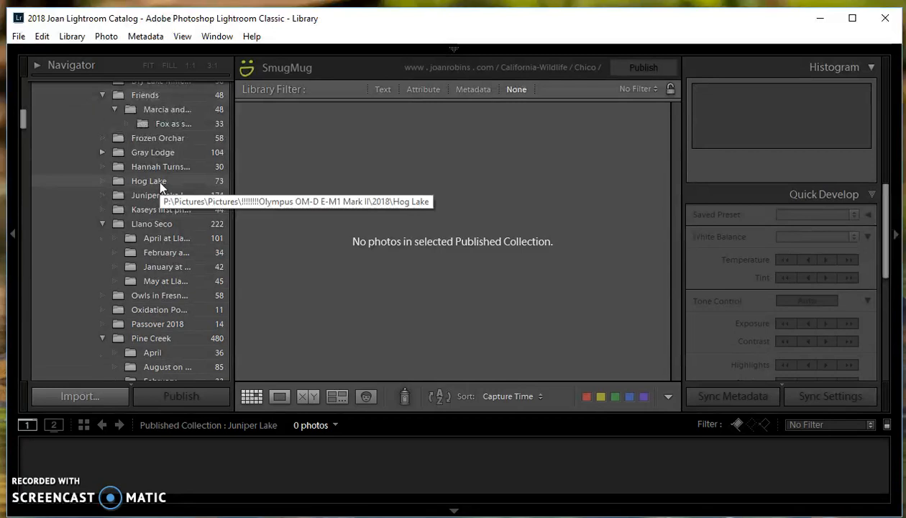
pyautogui.click(151, 195)
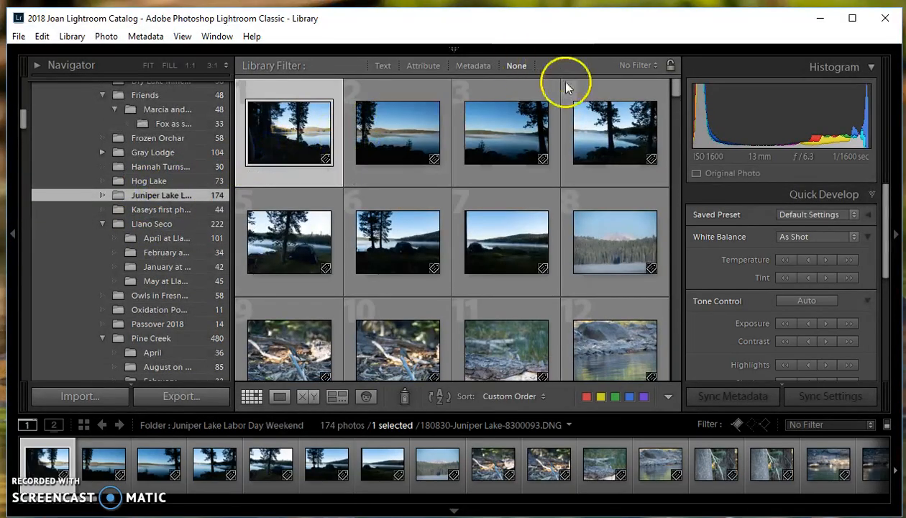
# Filter the folder to flagged photos, drag them, and dismiss the Cannot Reorder Photos warning.
pyautogui.click(423, 66)
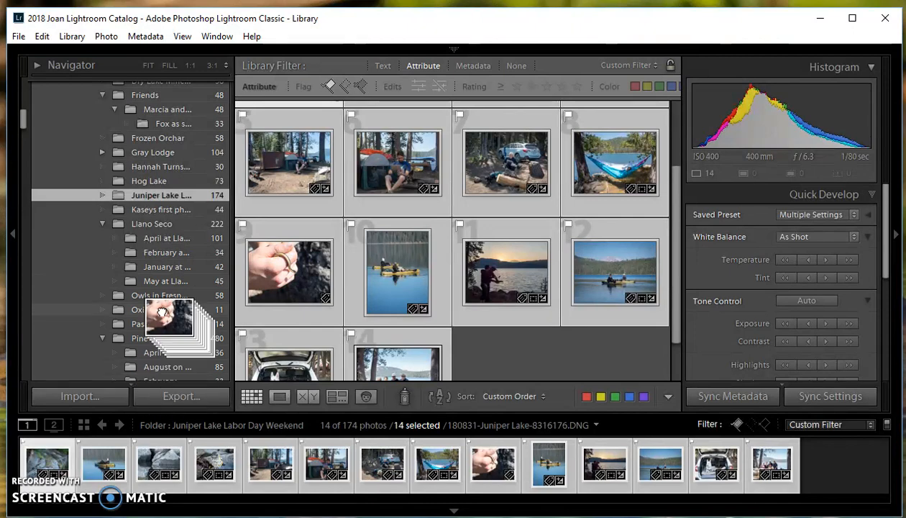
pyautogui.moveTo(166, 309); pyautogui.dragTo(359, 191)
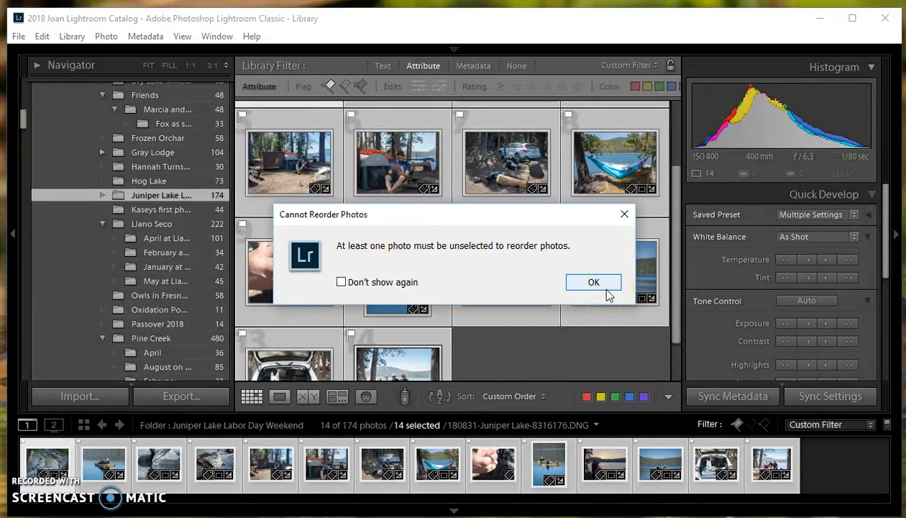
pyautogui.click(594, 282)
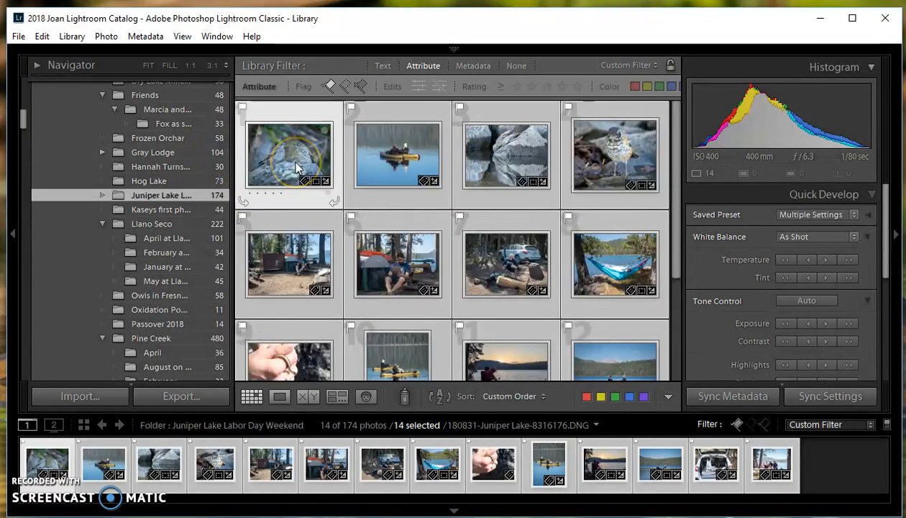
# Drag the 14 selected flagged photos onto the Juniper Lake gallery in Publish Services.
pyautogui.scroll(-3)
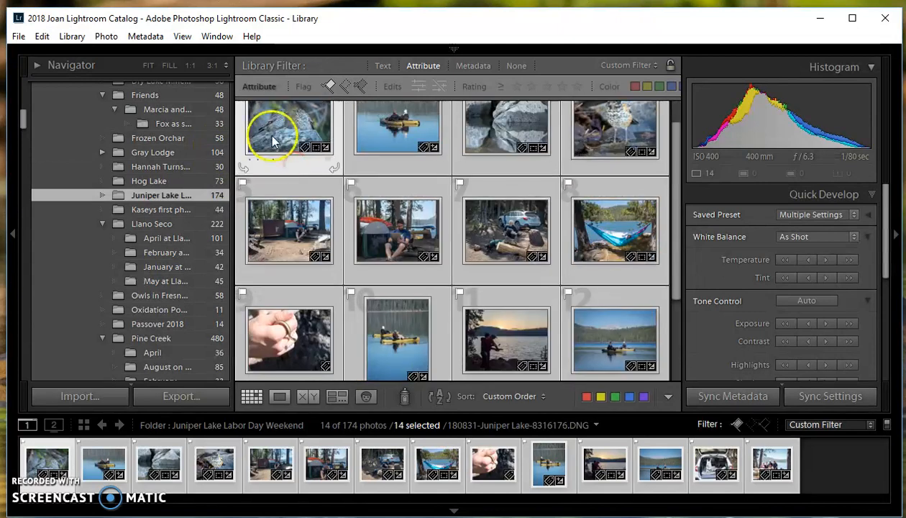
pyautogui.scroll(-3)
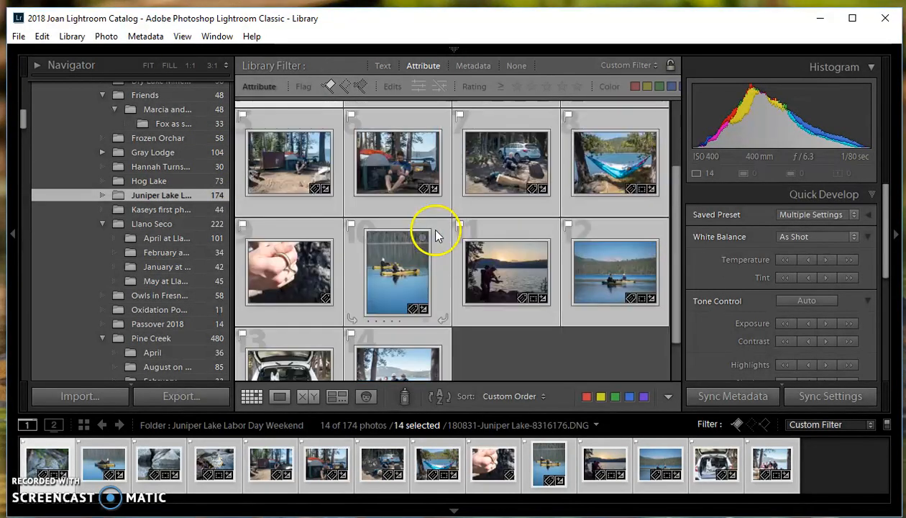
pyautogui.scroll(-3)
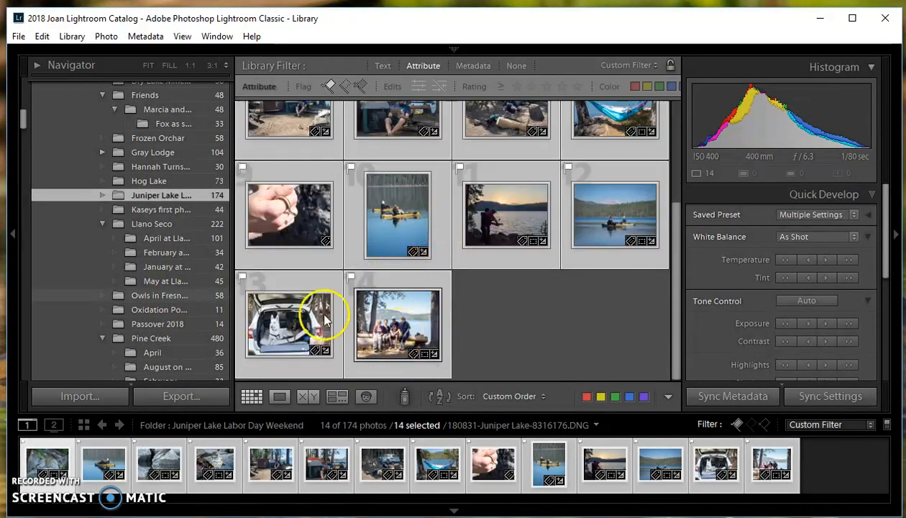
pyautogui.moveTo(399, 330)
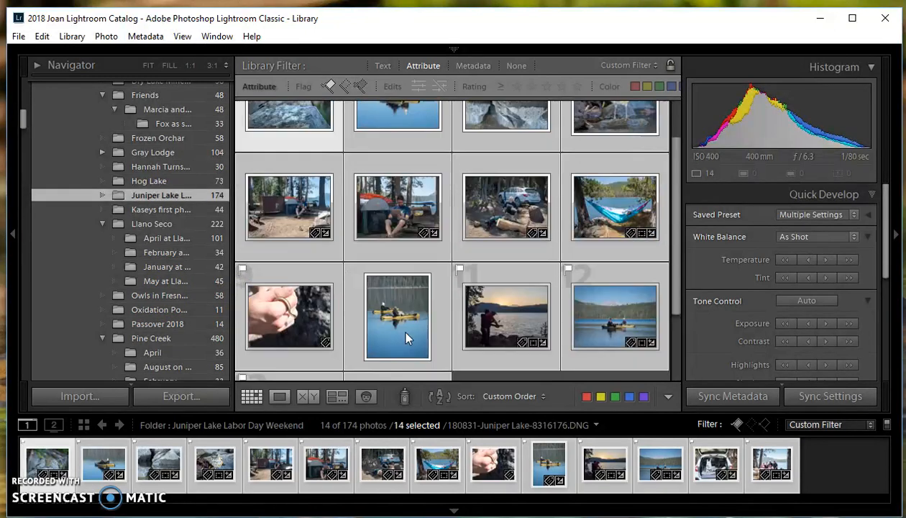
pyautogui.scroll(-3)
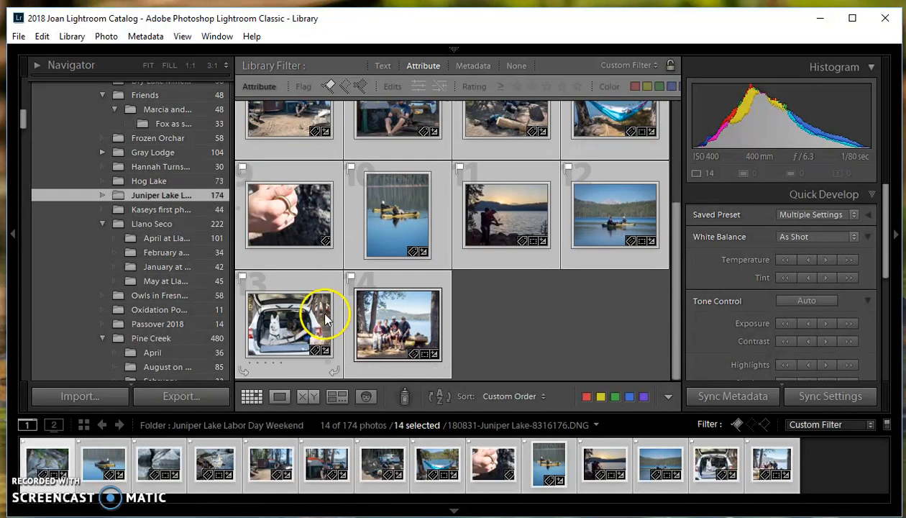
pyautogui.scroll(-3)
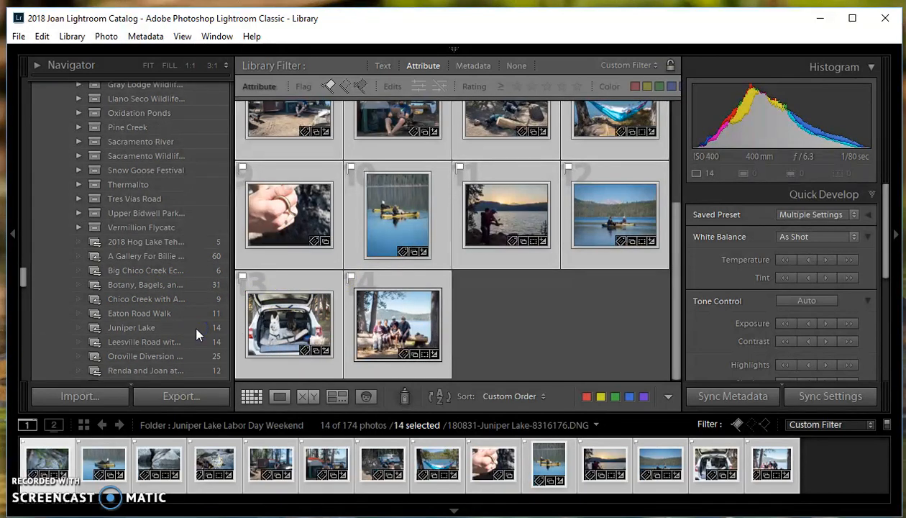
pyautogui.moveTo(152, 335)
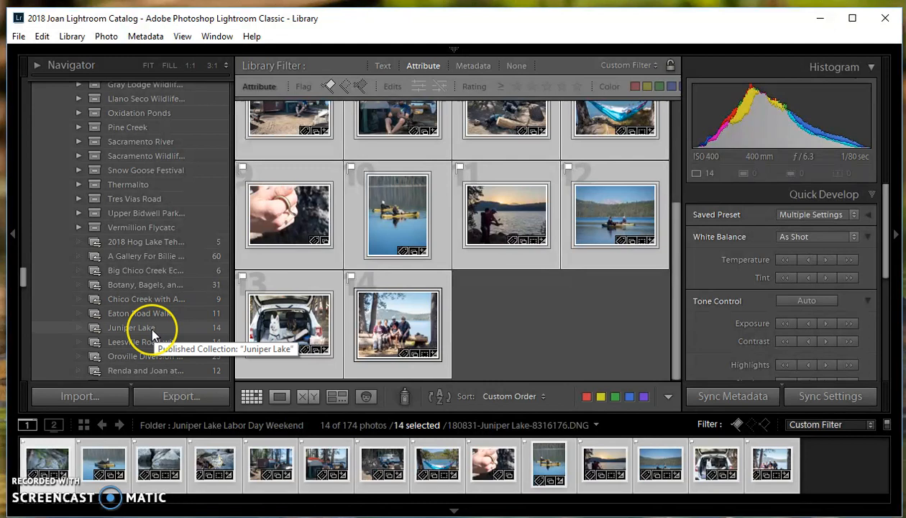
# Open the Juniper Lake gallery and publish its 14 new photos to SmugMug.
pyautogui.click(131, 328)
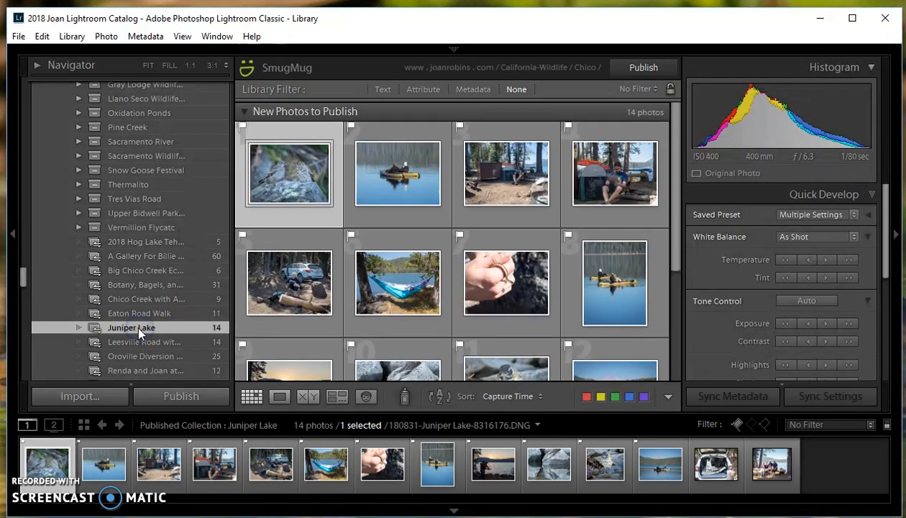
pyautogui.click(644, 67)
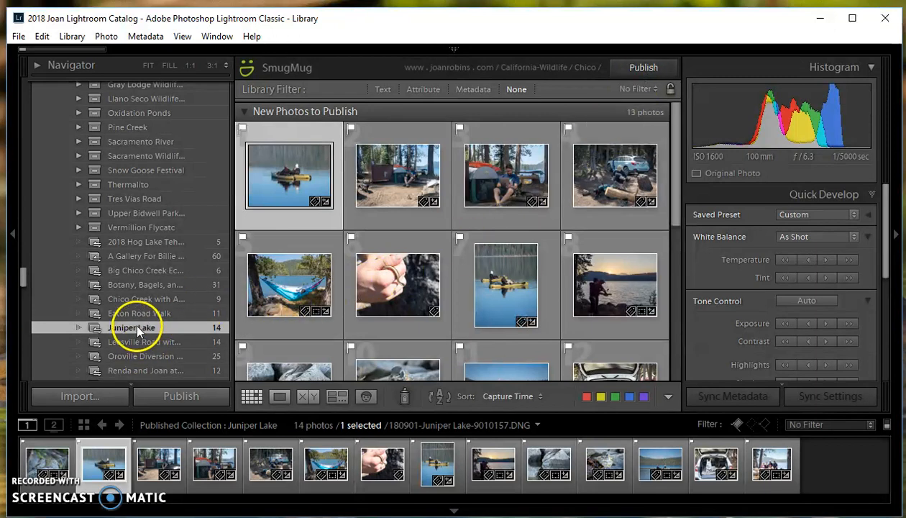
# Choose Show on SmugMug for the Juniper Lake gallery while publishing continues.
pyautogui.rightClick(132, 327)
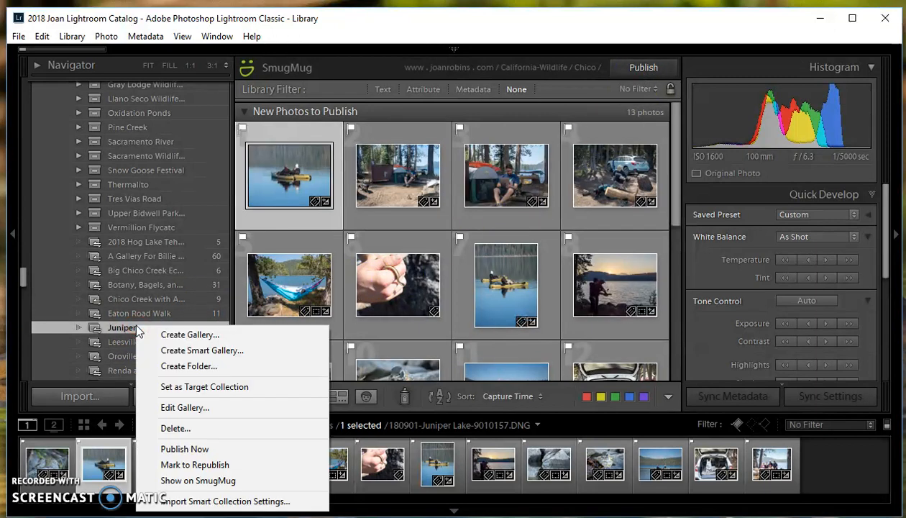
pyautogui.moveTo(154, 350)
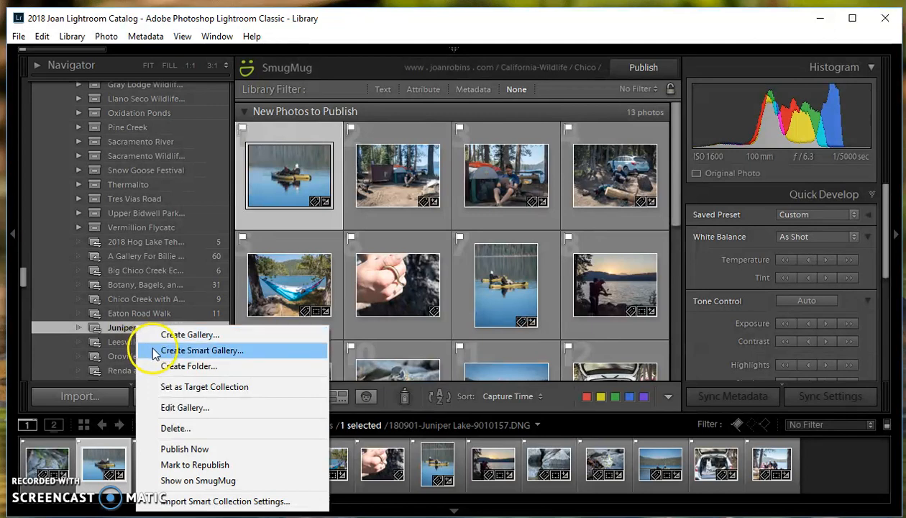
pyautogui.moveTo(179, 480)
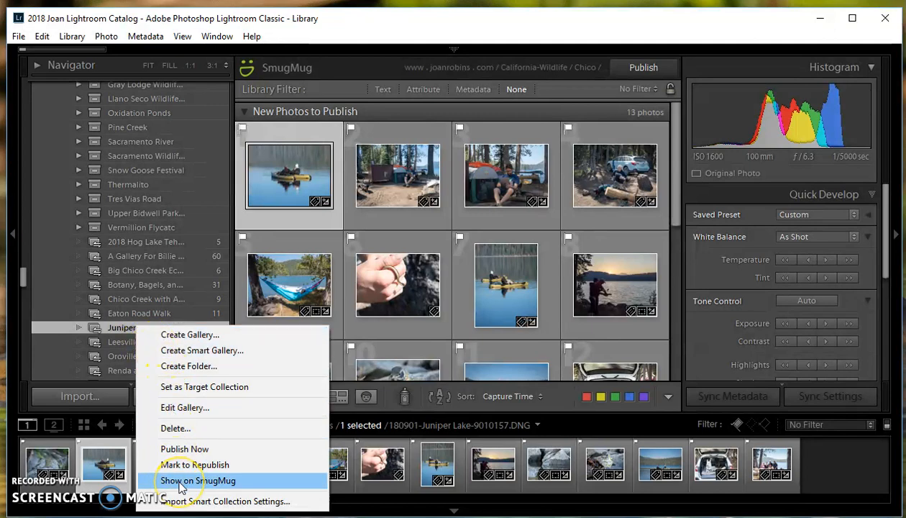
pyautogui.click(198, 481)
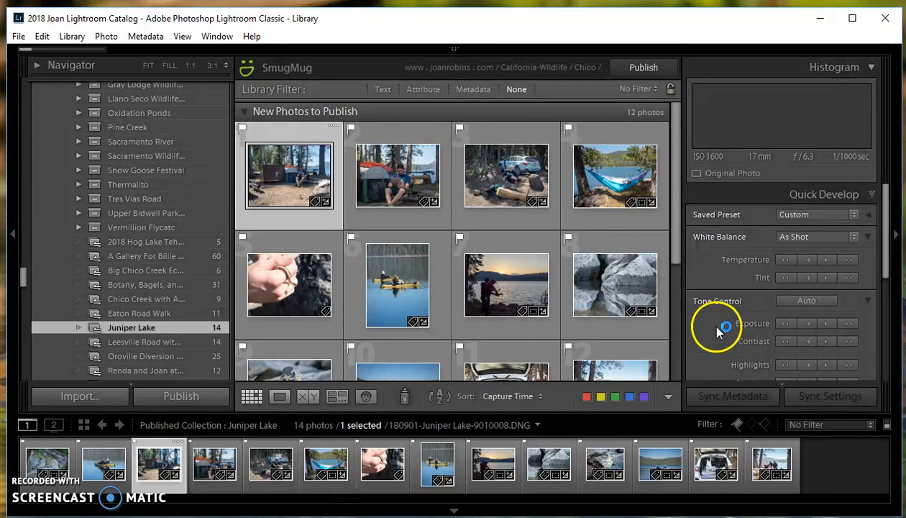